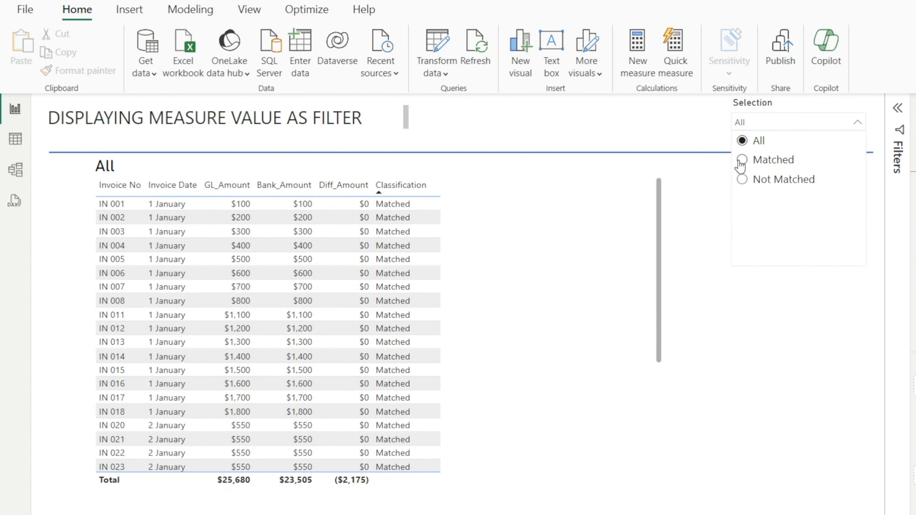
Select the invoice table visual and show the Classification measure's DAX for review
click(741, 160)
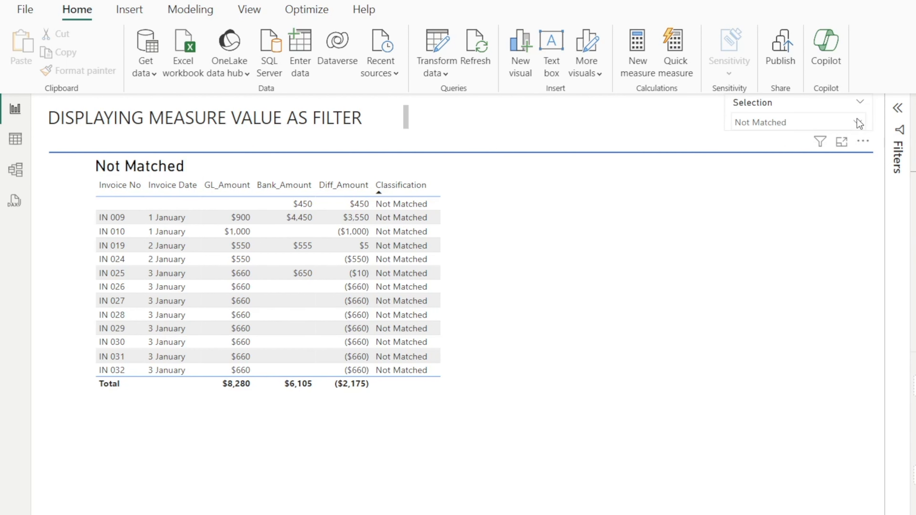
click(796, 122)
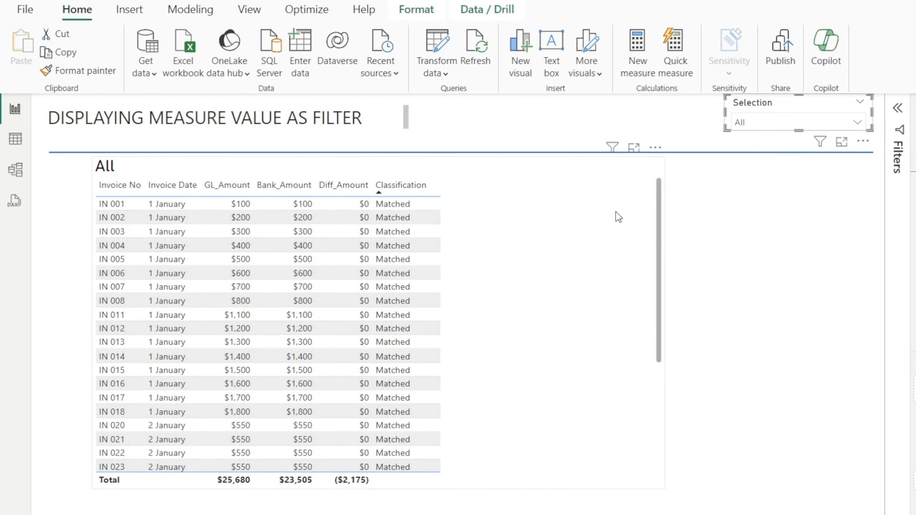
click(401, 184)
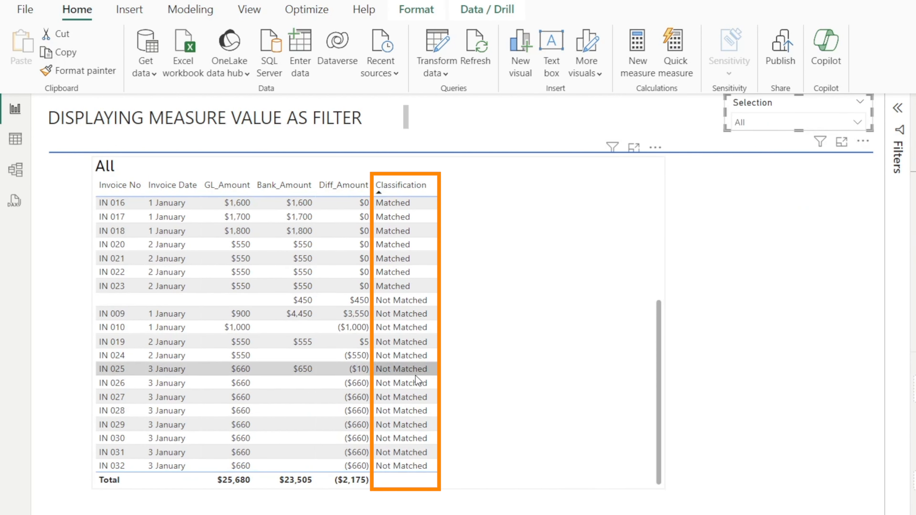
click(401, 184)
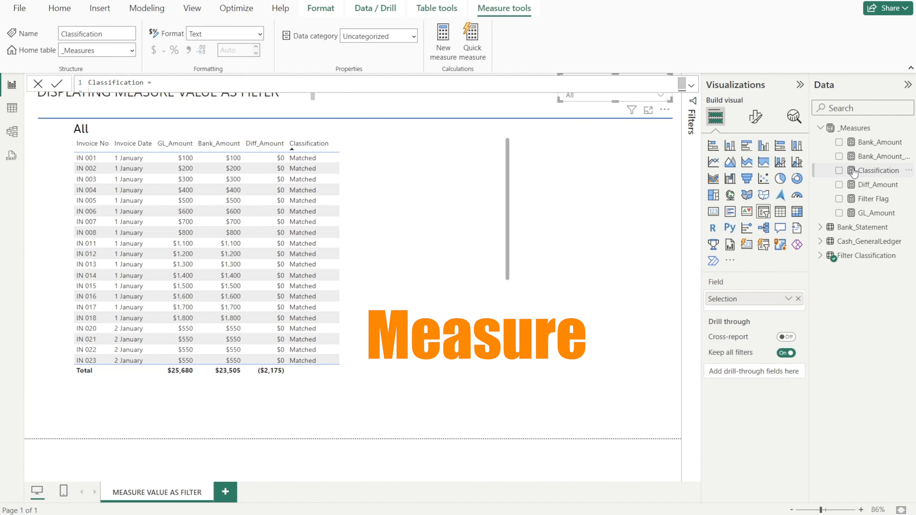
click(692, 87)
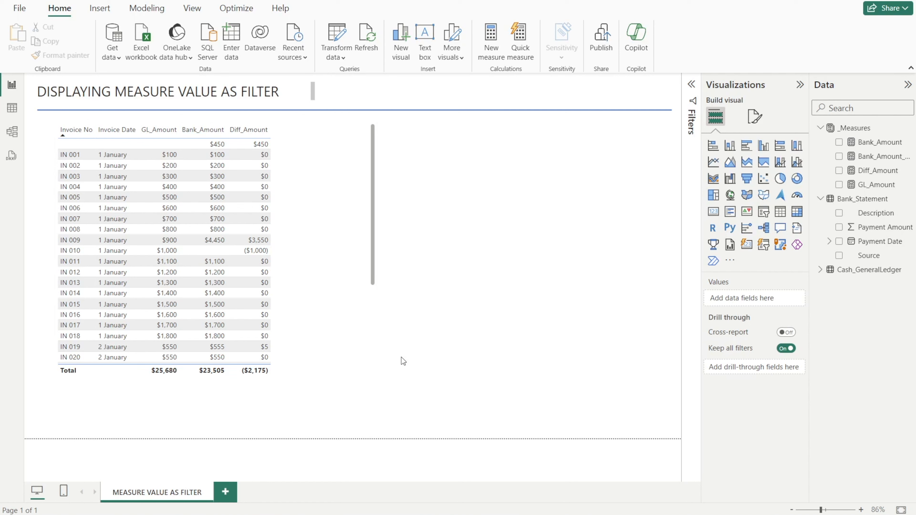
mouse_move(476, 306)
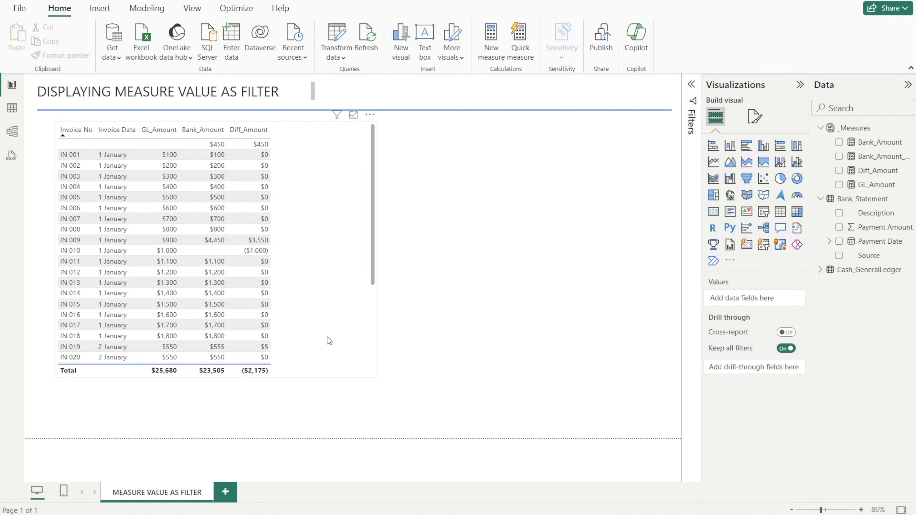
mouse_move(355, 197)
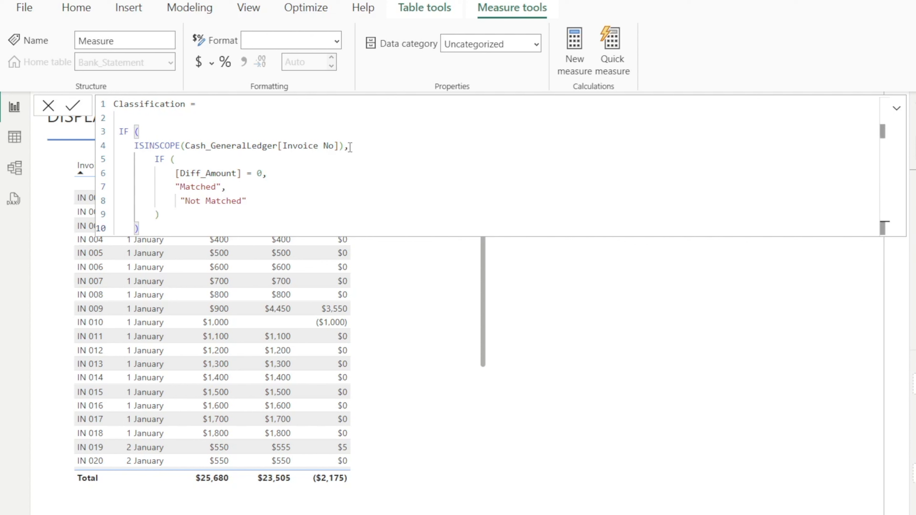
mouse_move(312, 194)
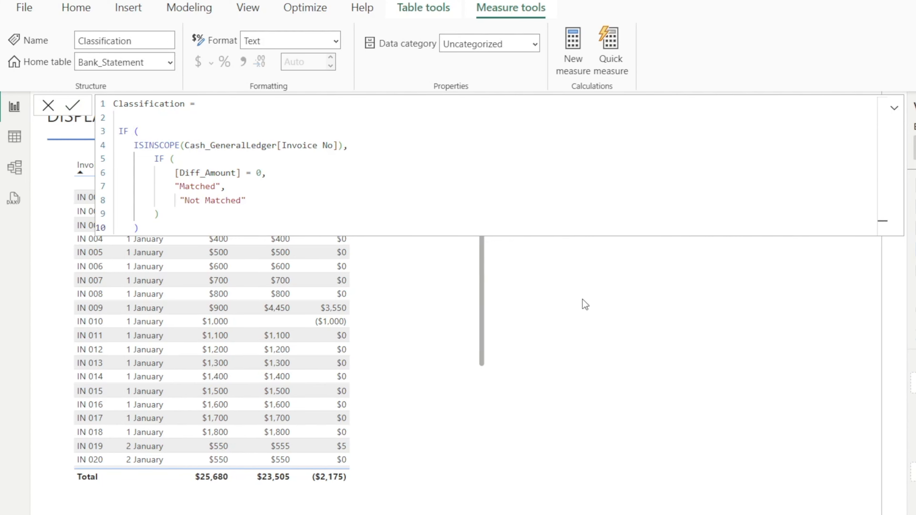
Commit the Classification measure labelling invoices Matched or Not Matched via ISINSCOPE
click(73, 106)
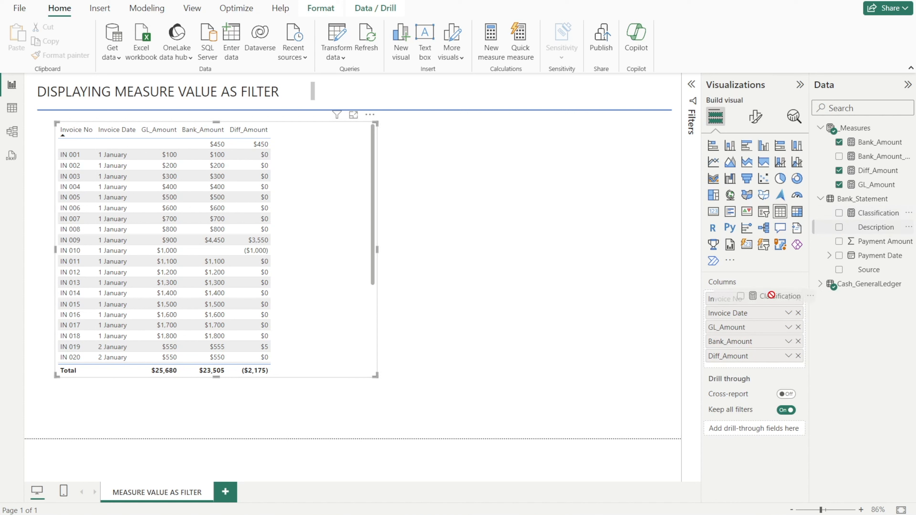
Add Classification to the table's columns and set its home table to _Measures
click(839, 213)
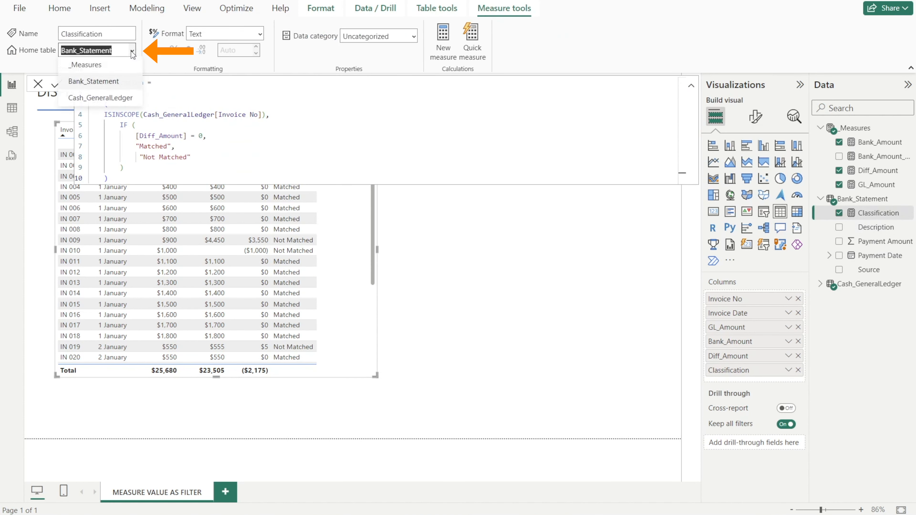
click(85, 64)
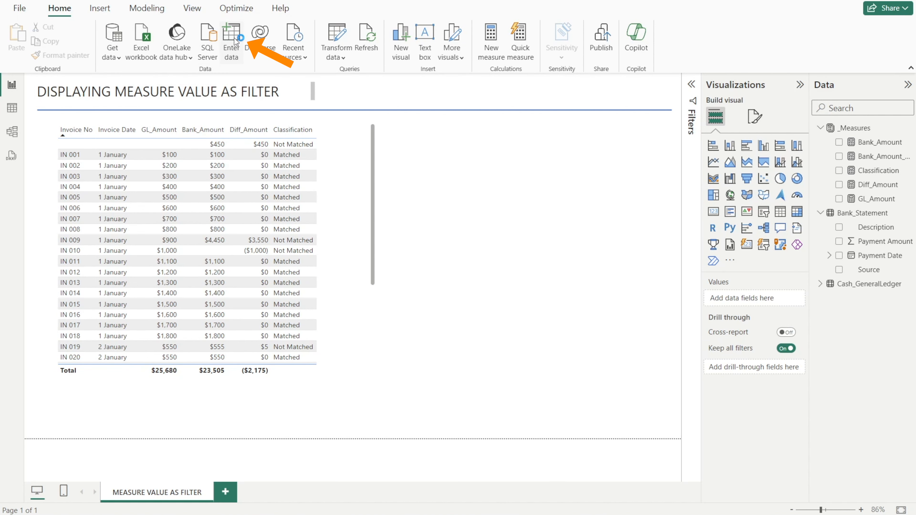
Enter a Selection column with values Matched, Not Matched and All in a new hand-built table
click(231, 36)
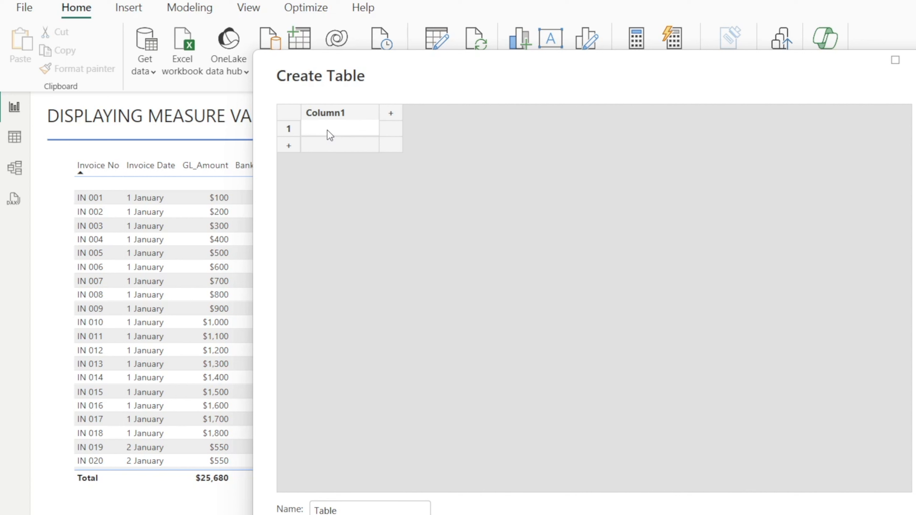
text(Mat)
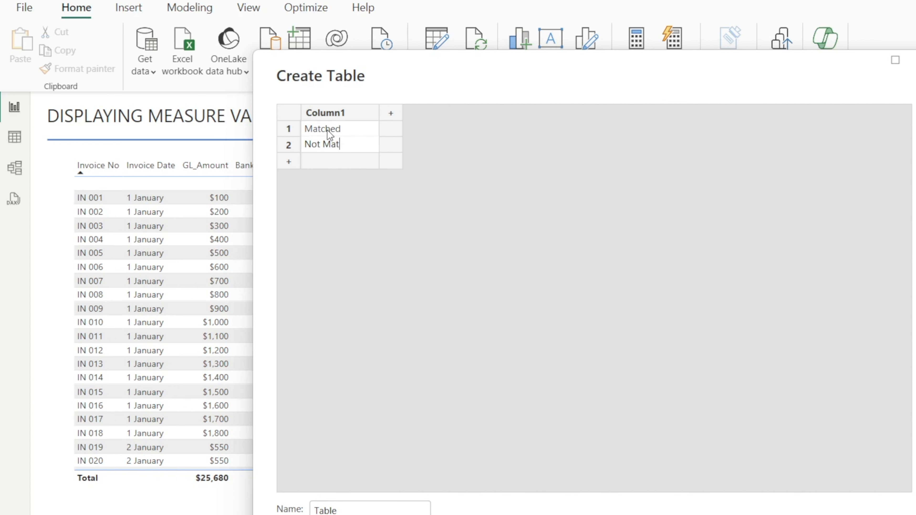
text(All)
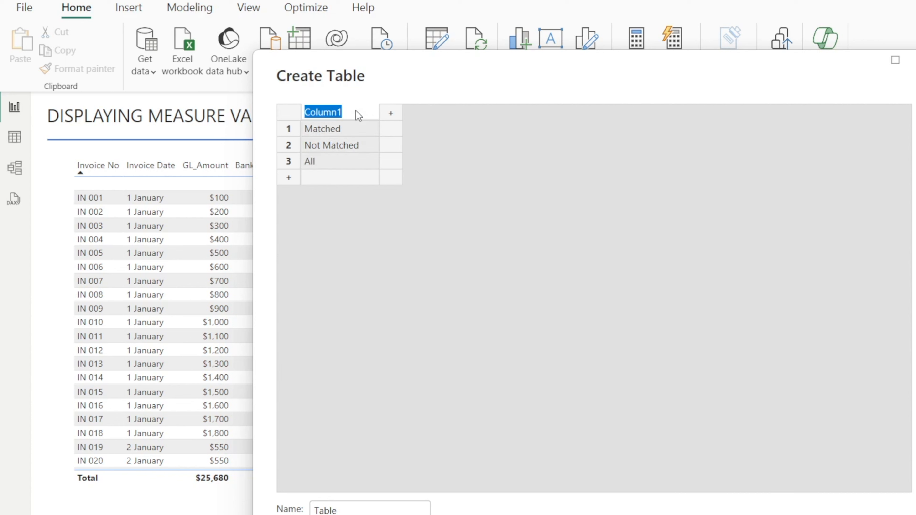
text(Selection)
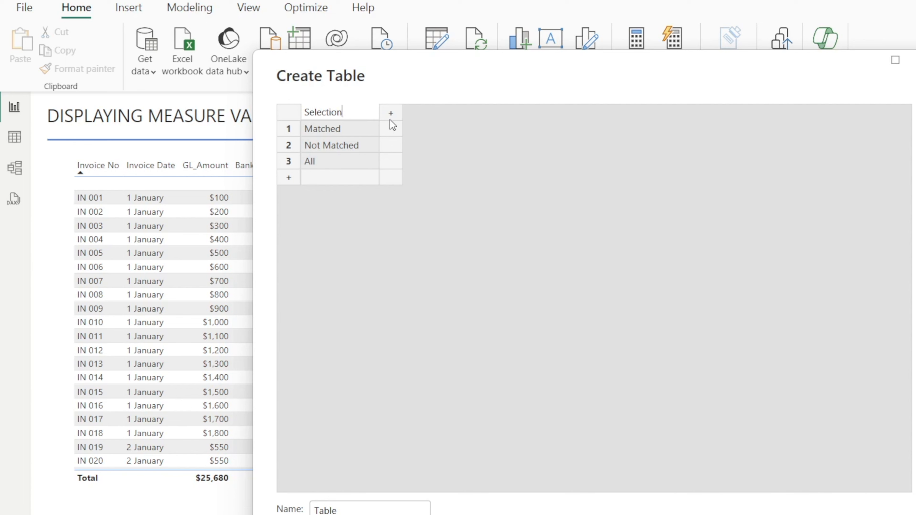
Add an Order column with 1, 2, 3, name the table Filter Classification and load it
click(390, 112)
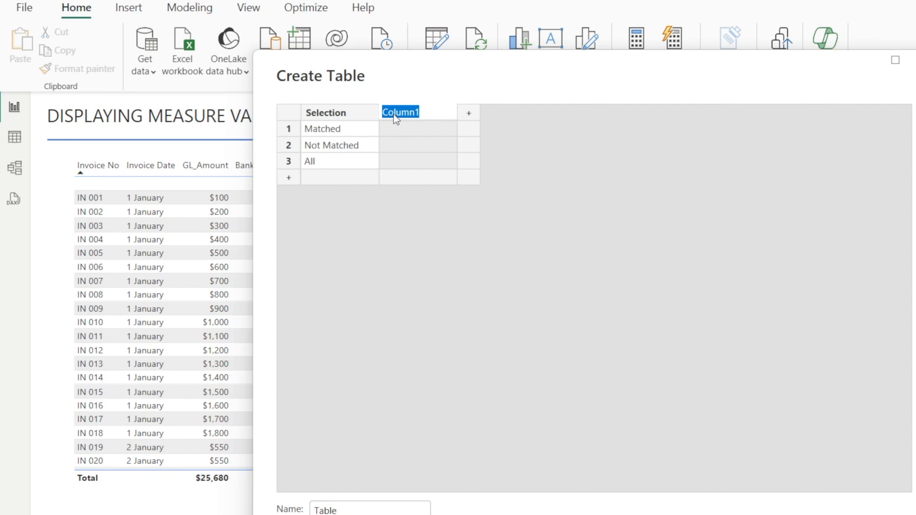
text(Order)
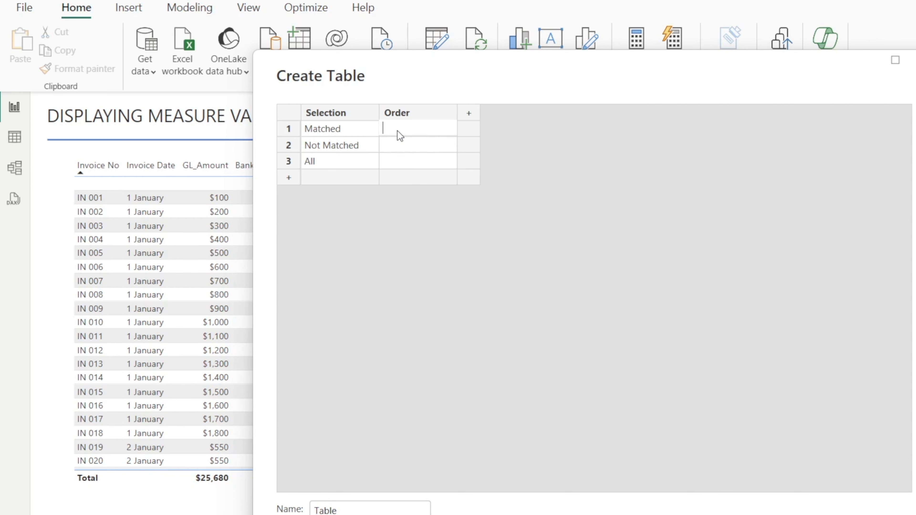
text(2)
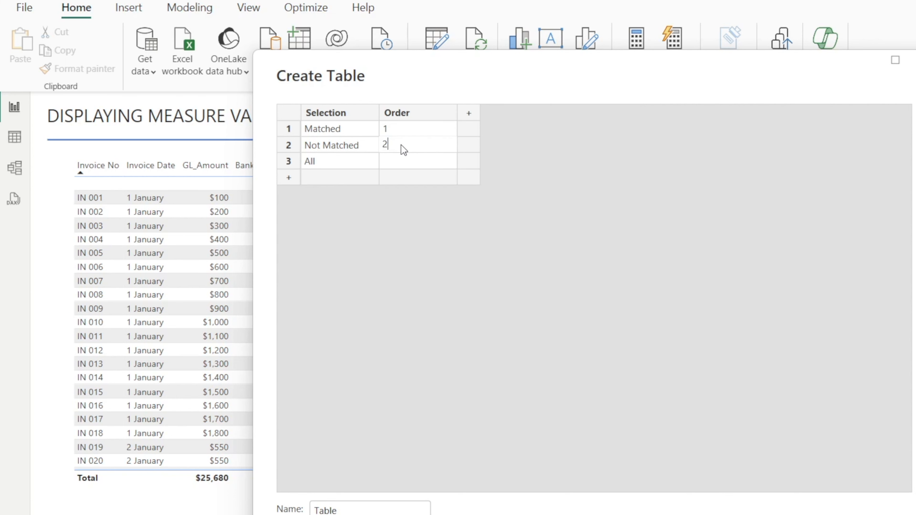
click(418, 162)
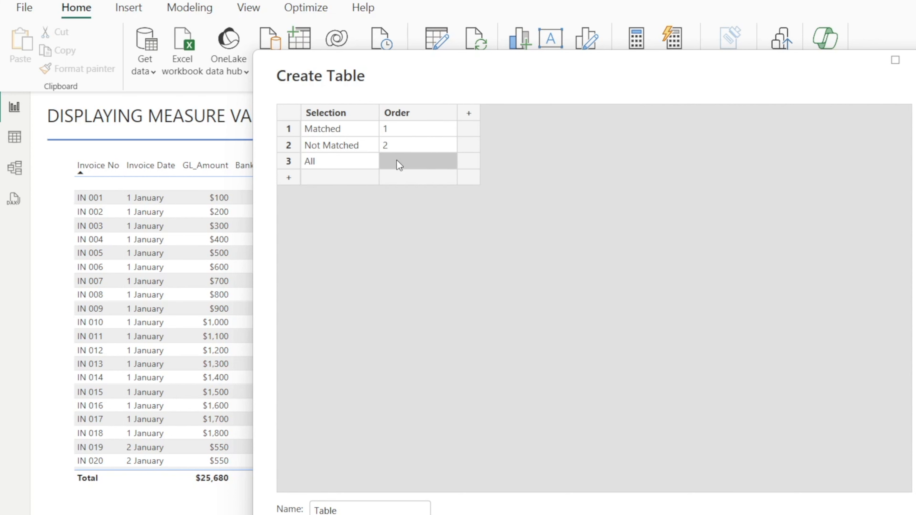
text(3)
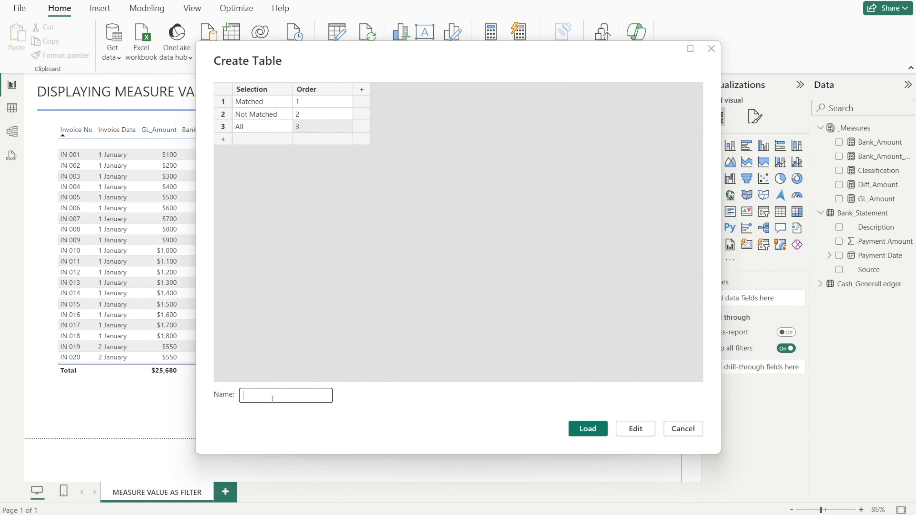
text(Filter Classificatio)
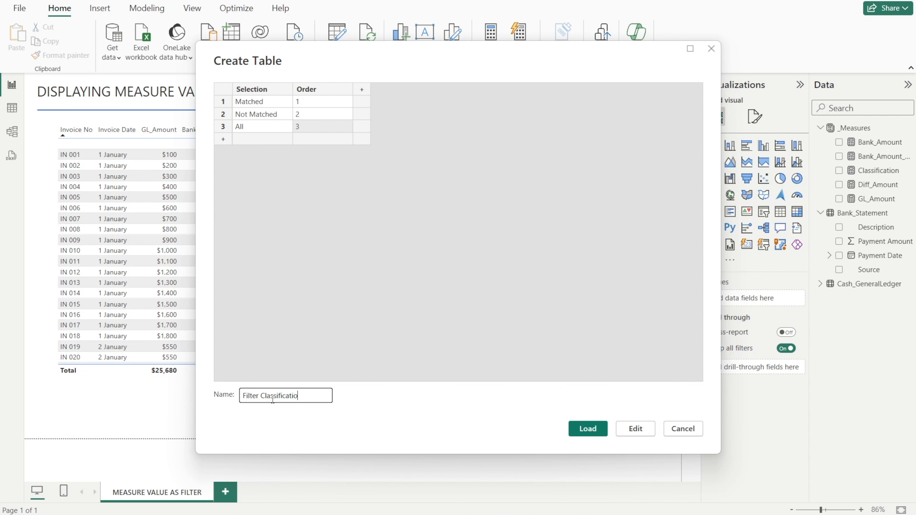
click(587, 429)
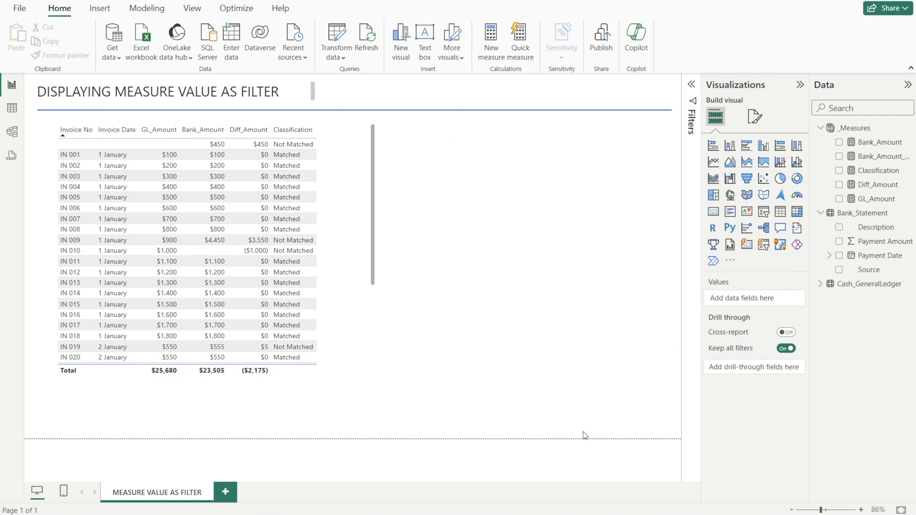
Expand Filter Classification's Order and Selection fields and switch to Model view
click(555, 84)
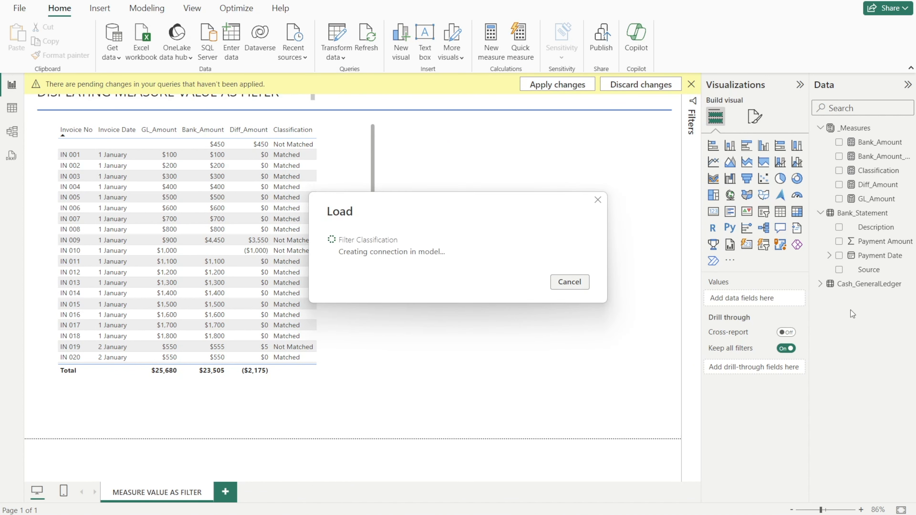
click(555, 84)
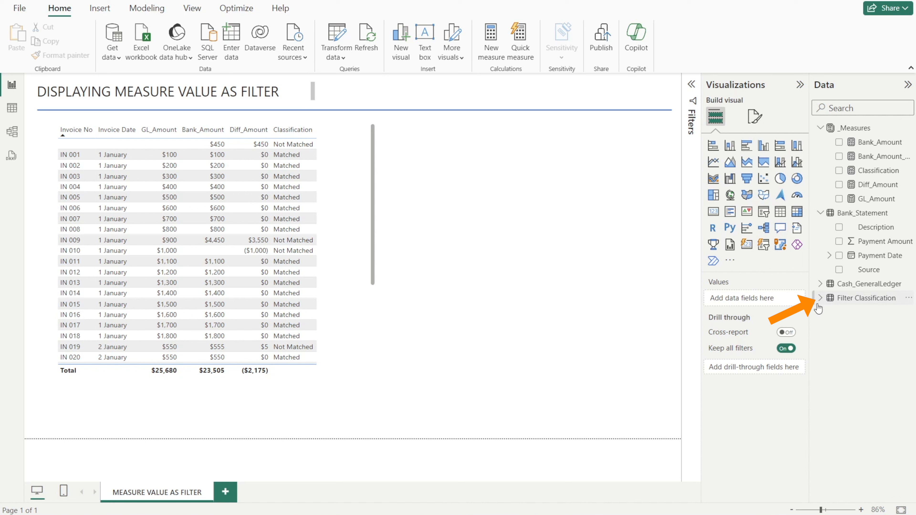
click(820, 297)
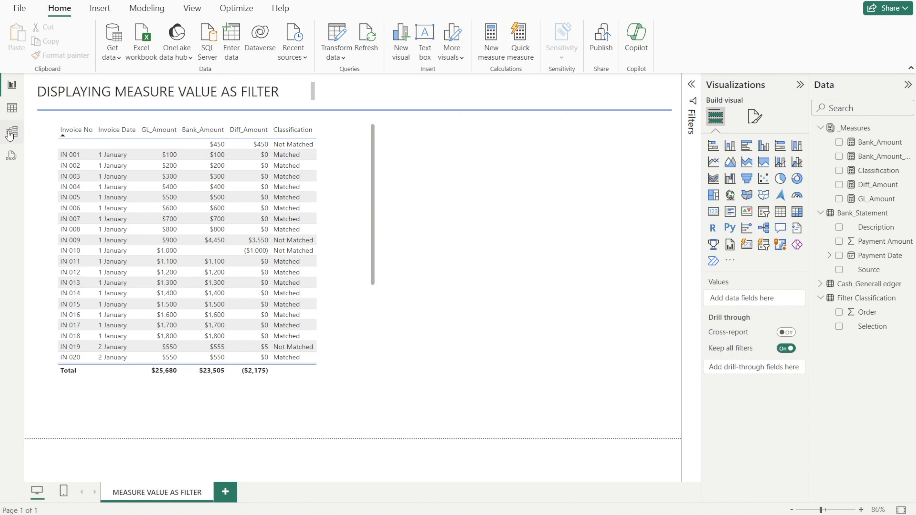
click(10, 132)
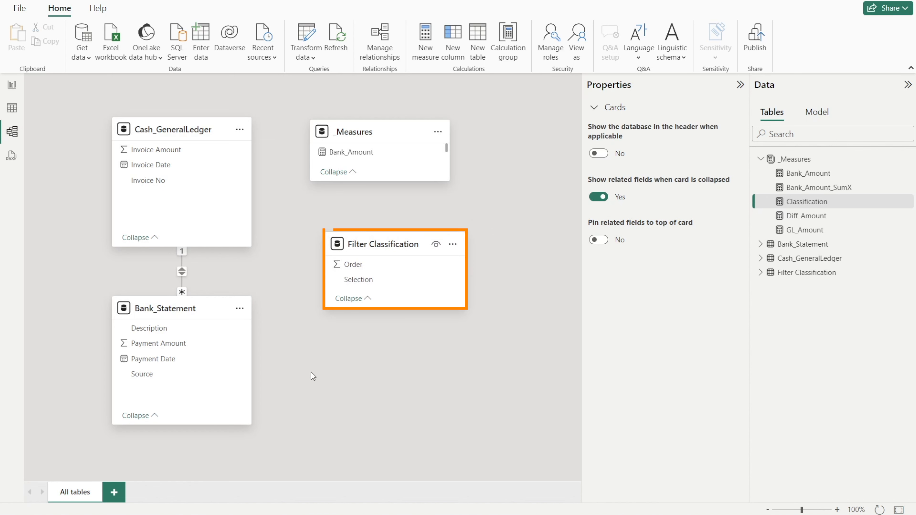
mouse_move(100, 394)
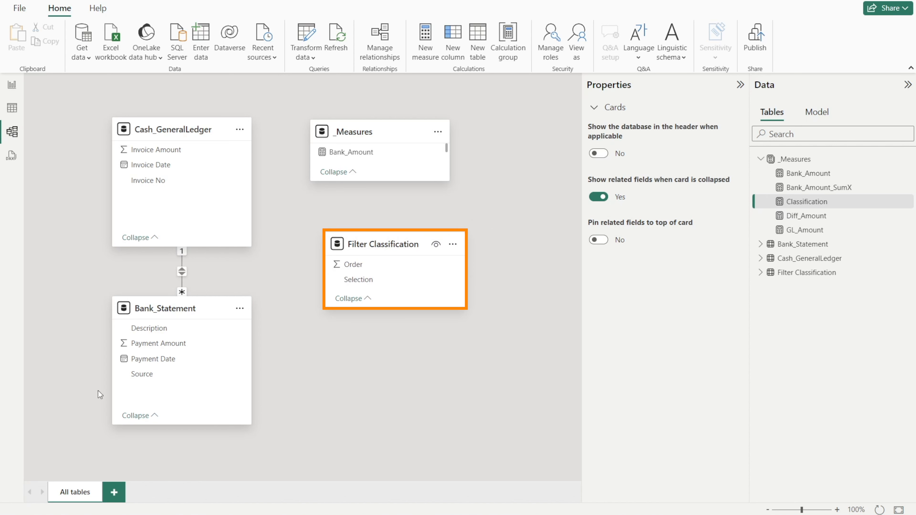
mouse_move(258, 239)
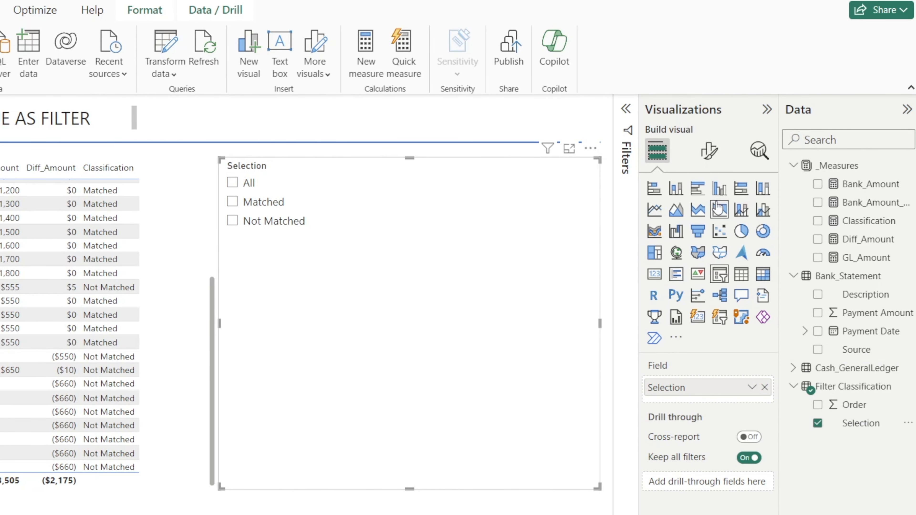
Set the Selection slicer's style to Dropdown with Single select enabled
click(708, 151)
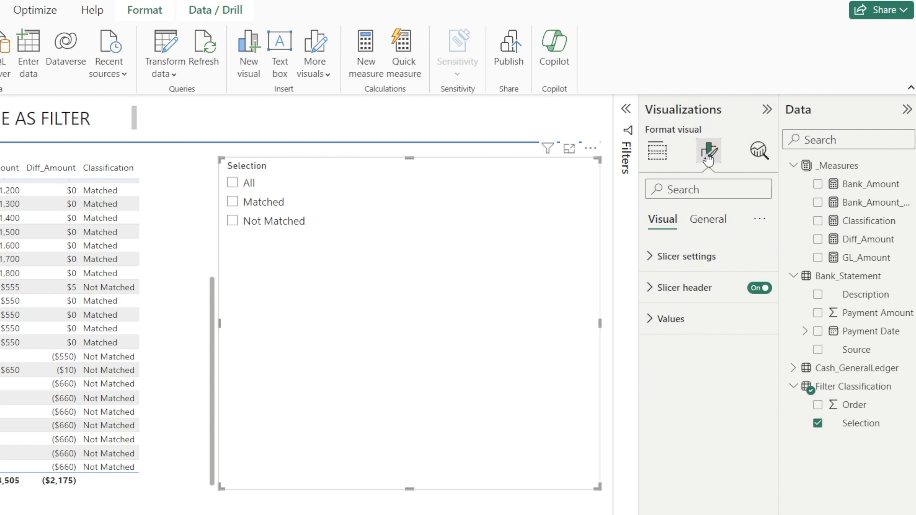
click(684, 256)
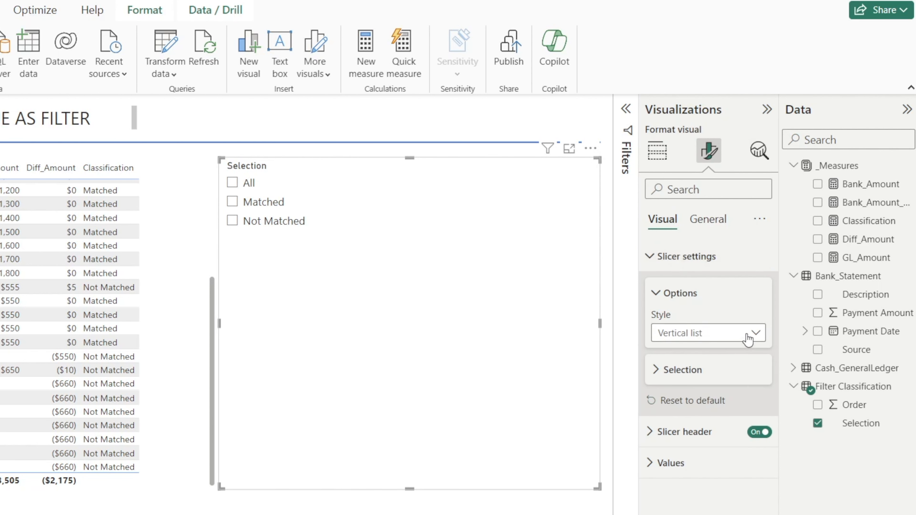
click(706, 333)
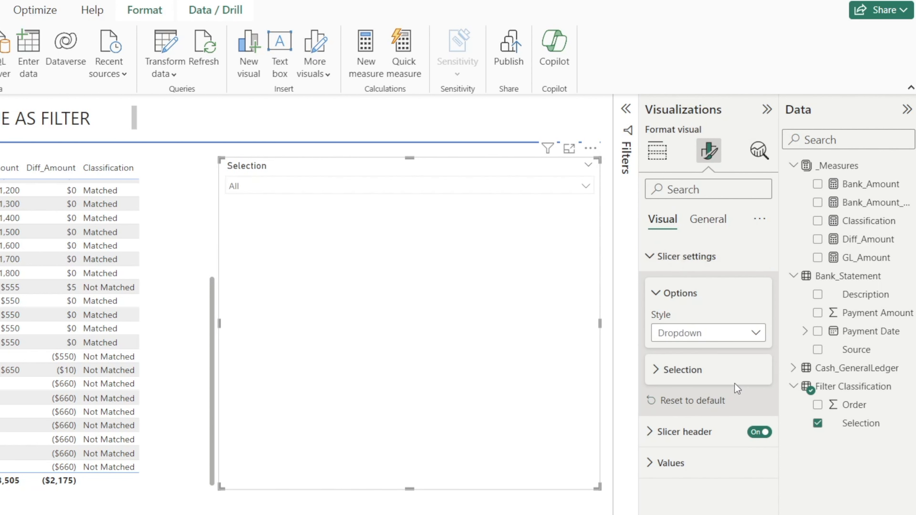
click(679, 293)
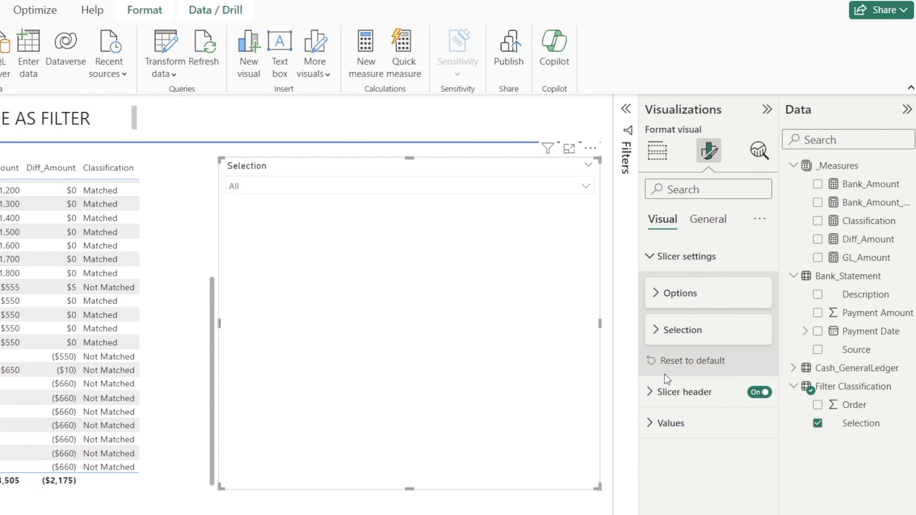
click(679, 330)
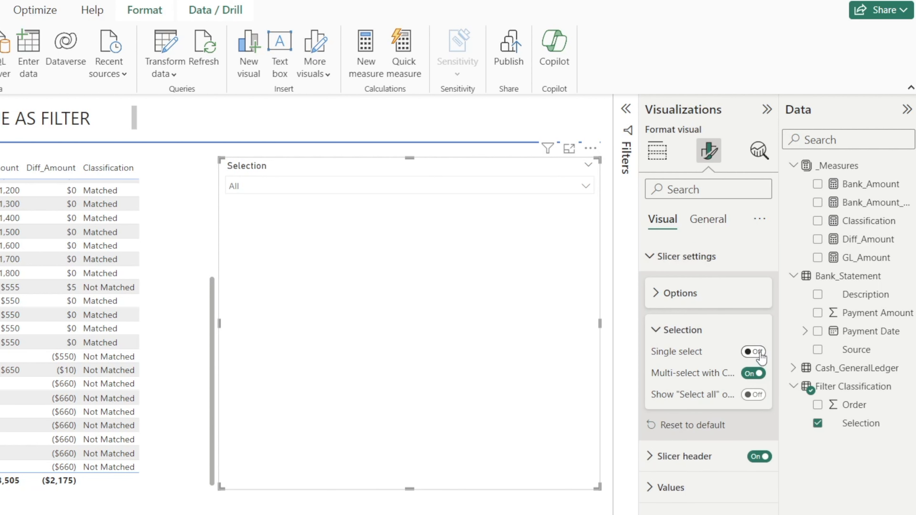
click(753, 351)
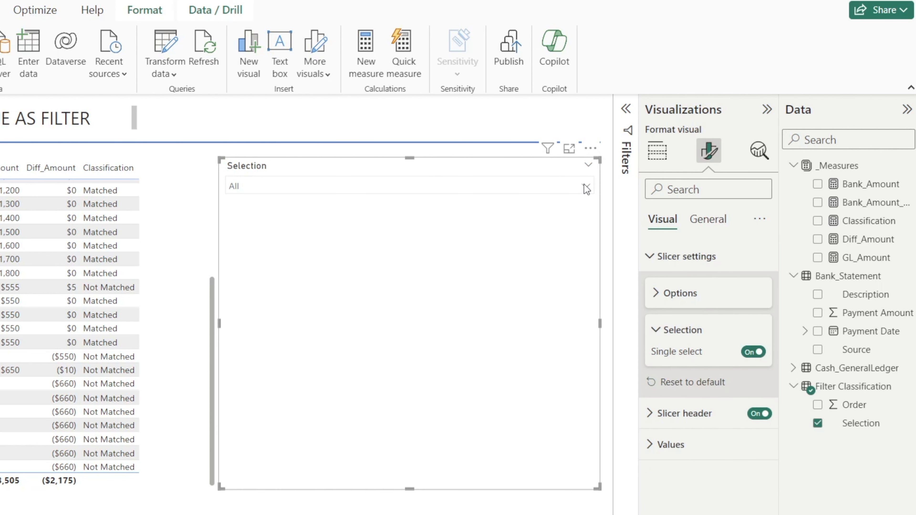
mouse_move(412, 466)
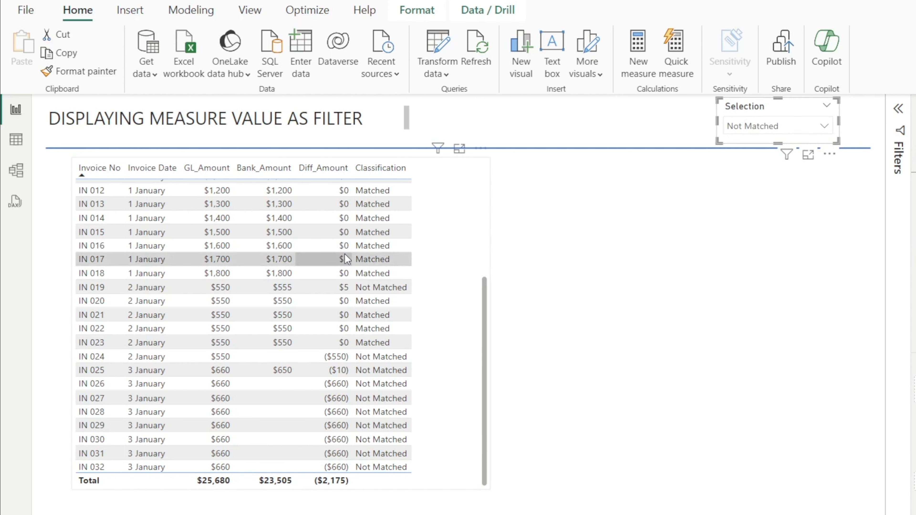
mouse_move(777, 355)
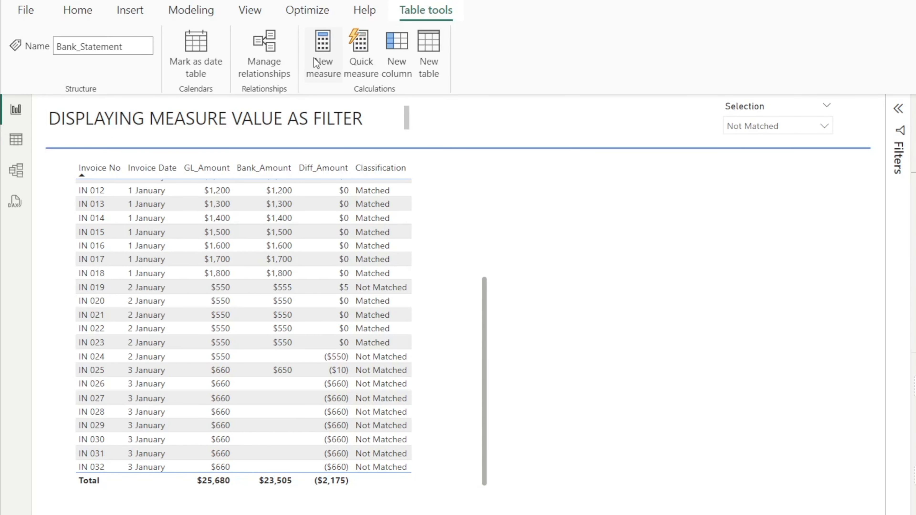
Write the Filter Flag DAX using SELECTEDVALUE and SWITCH(TRUE()) against Classification, 1 for match or All
click(322, 53)
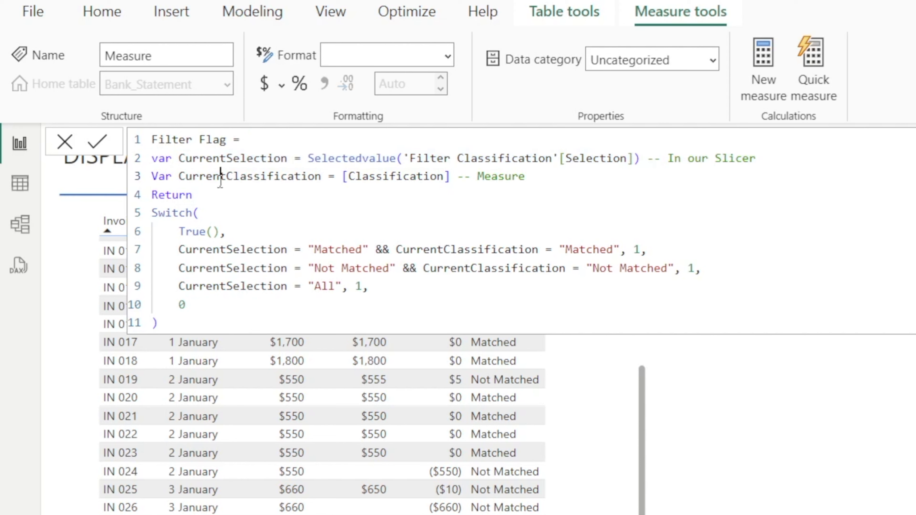
drag(219, 176, 348, 176)
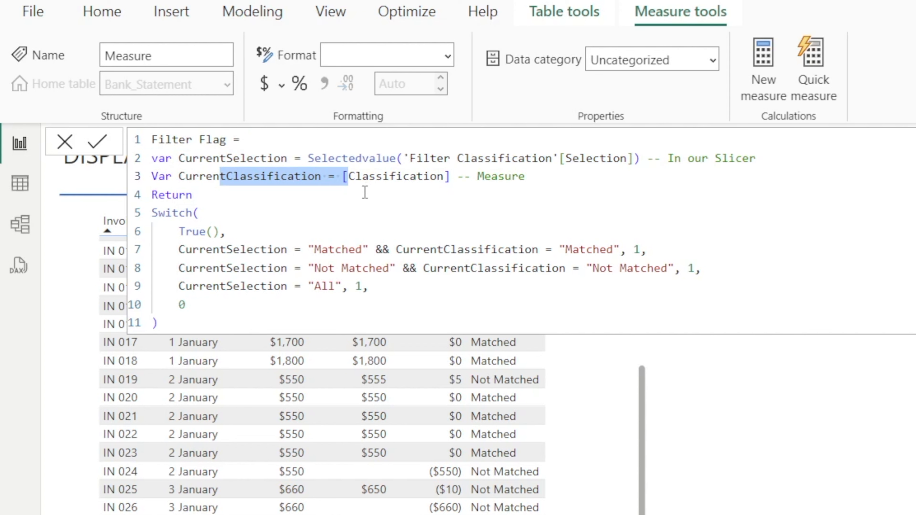
mouse_move(403, 181)
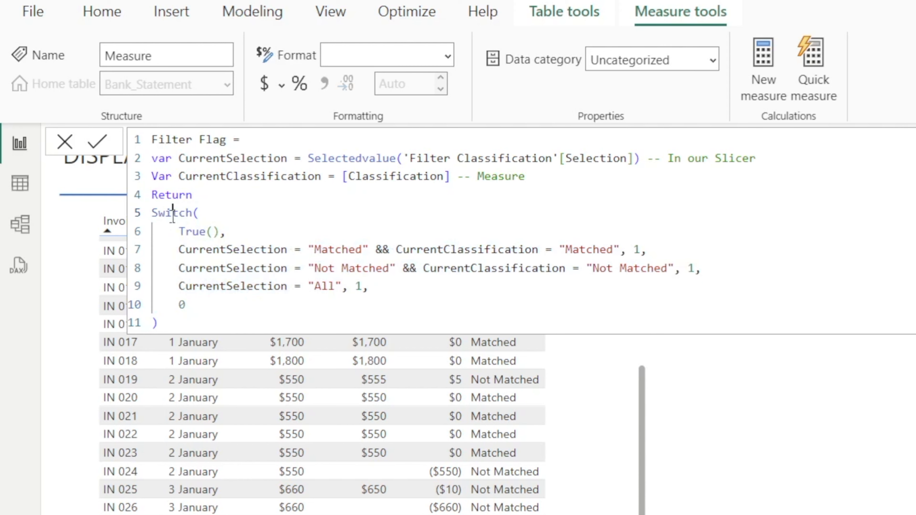
double_click(172, 213)
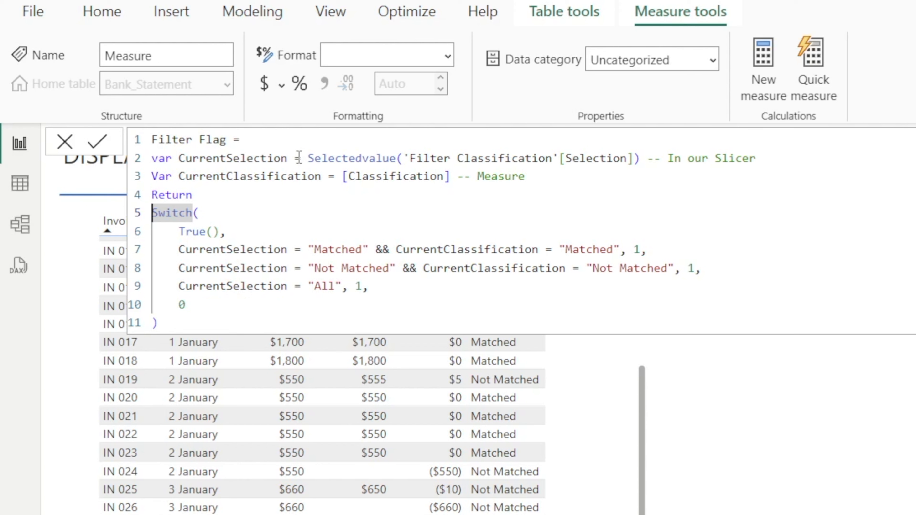
mouse_move(492, 357)
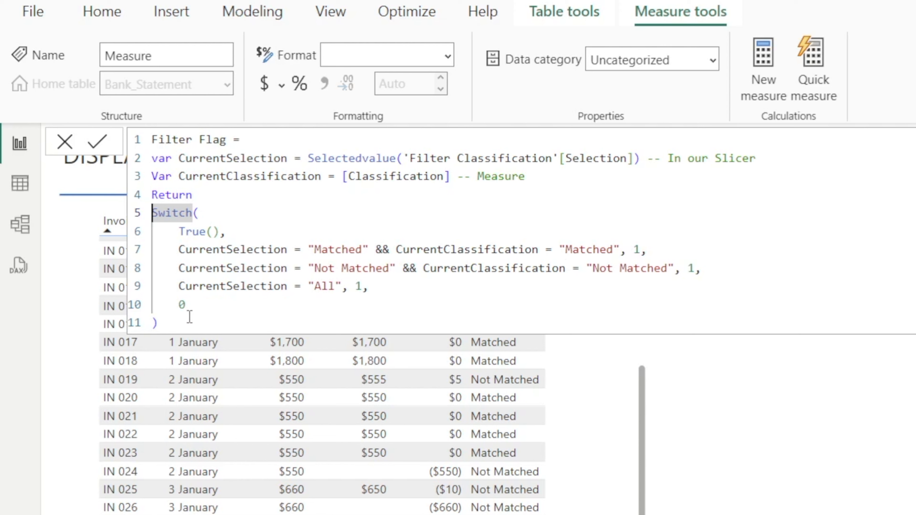
mouse_move(307, 249)
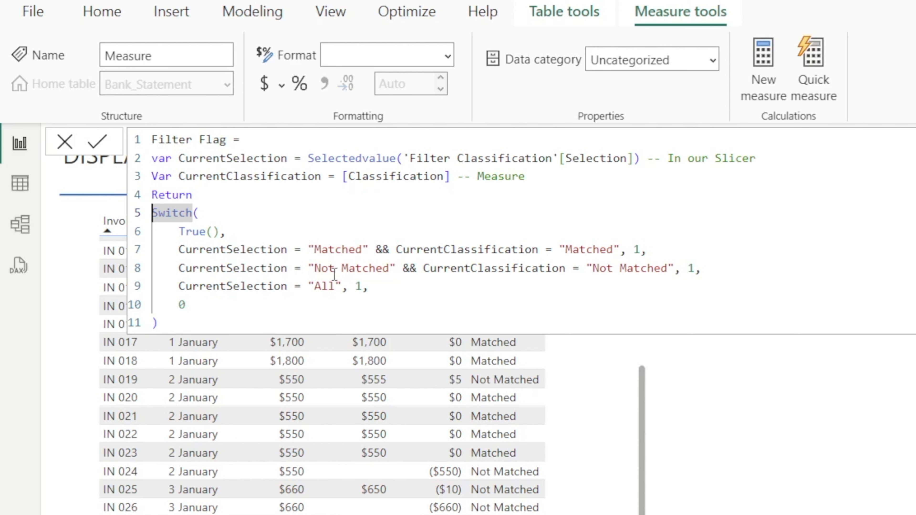
mouse_move(703, 174)
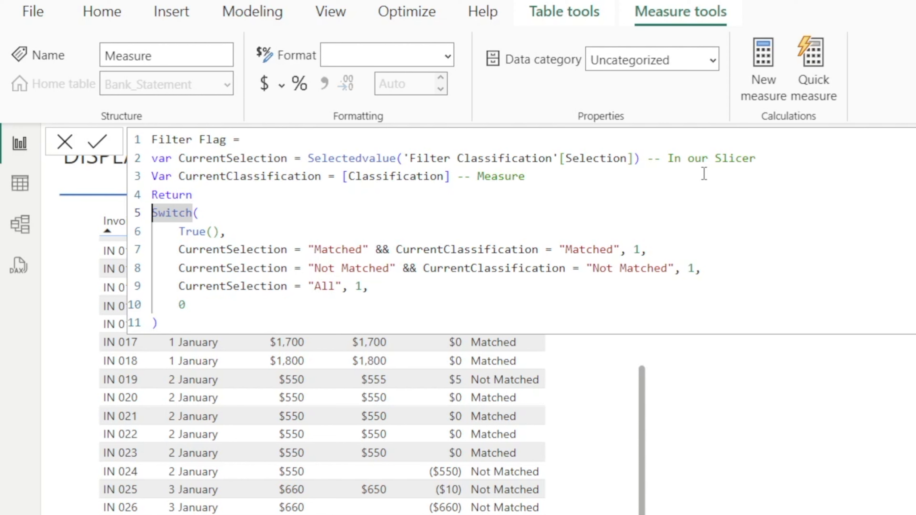
mouse_move(663, 253)
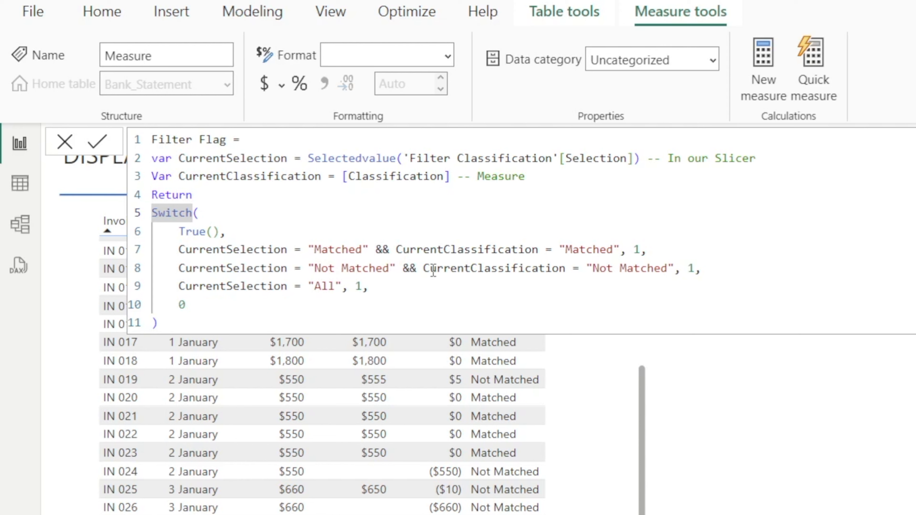
mouse_move(520, 292)
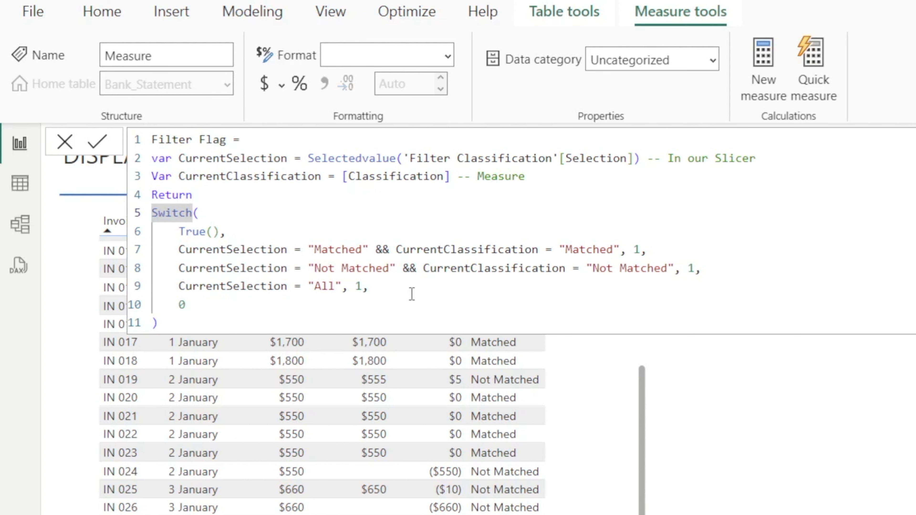
mouse_move(412, 263)
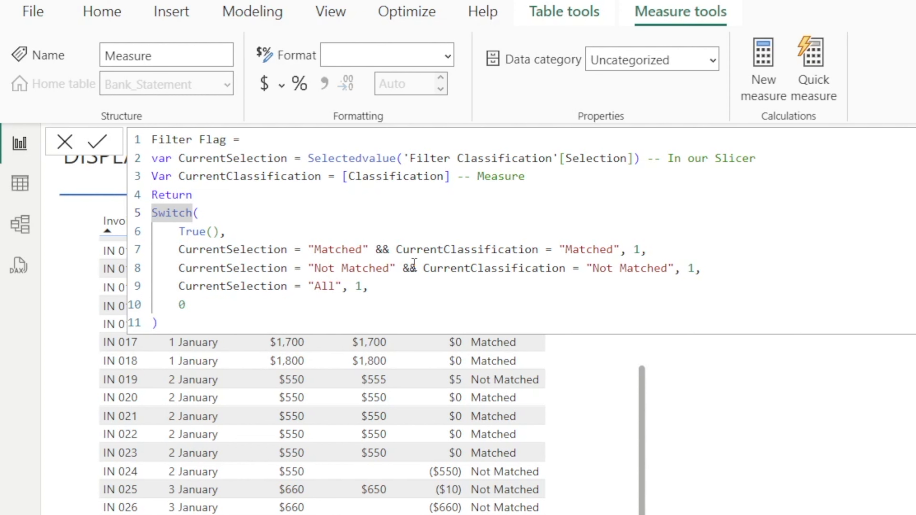
mouse_move(408, 275)
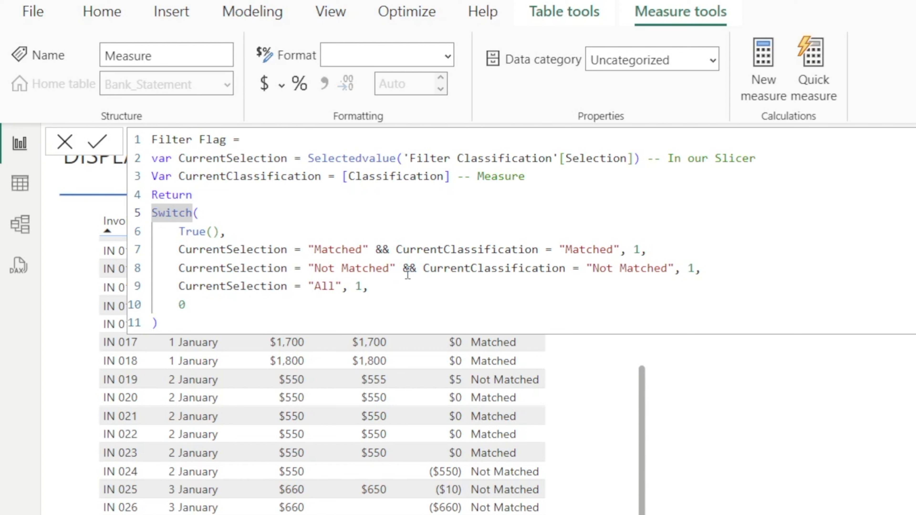
mouse_move(218, 257)
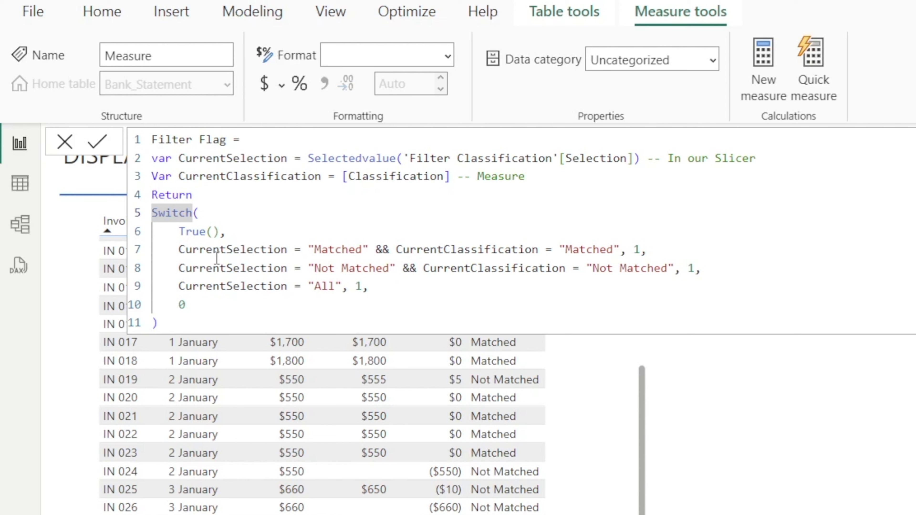
mouse_move(298, 257)
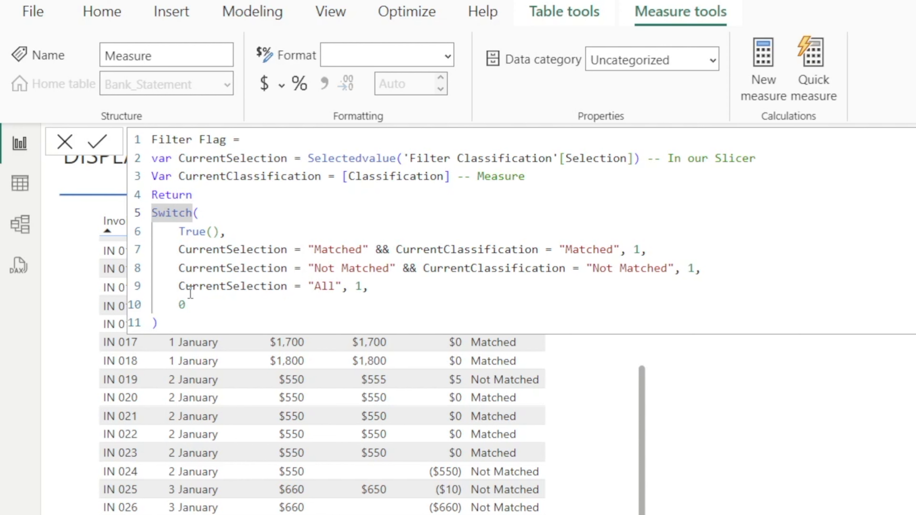
mouse_move(296, 311)
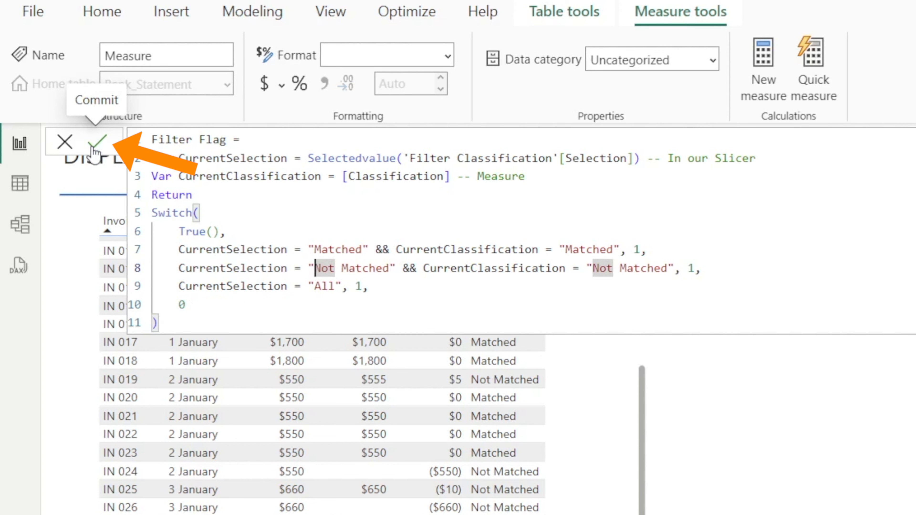
Commit the Filter Flag measure and set its home table to _Measures
click(98, 142)
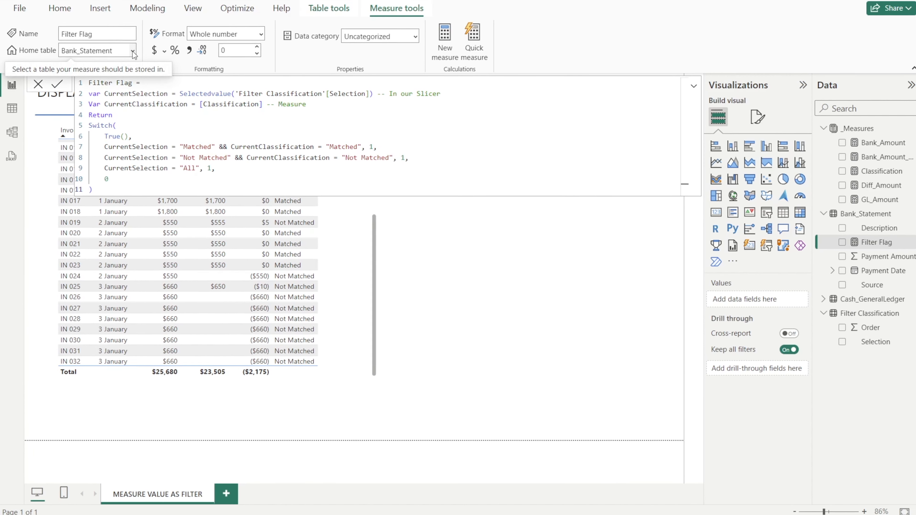
click(133, 50)
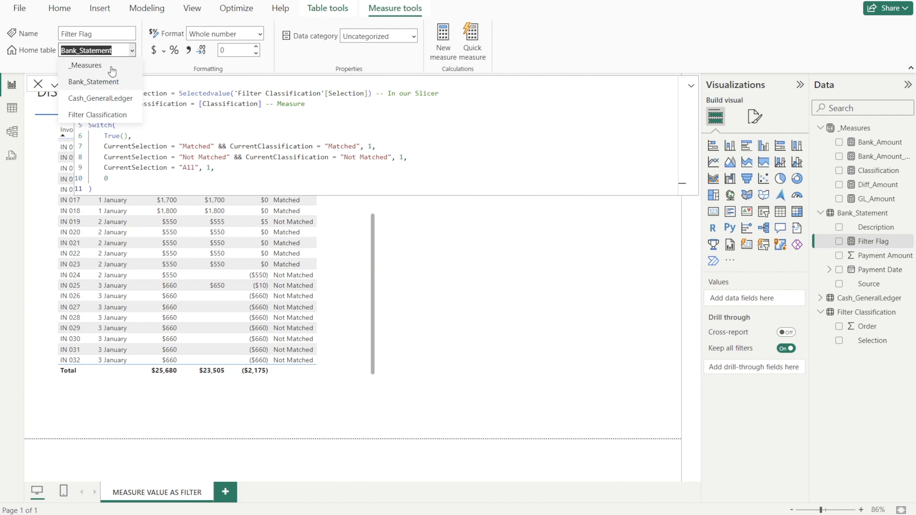
click(85, 65)
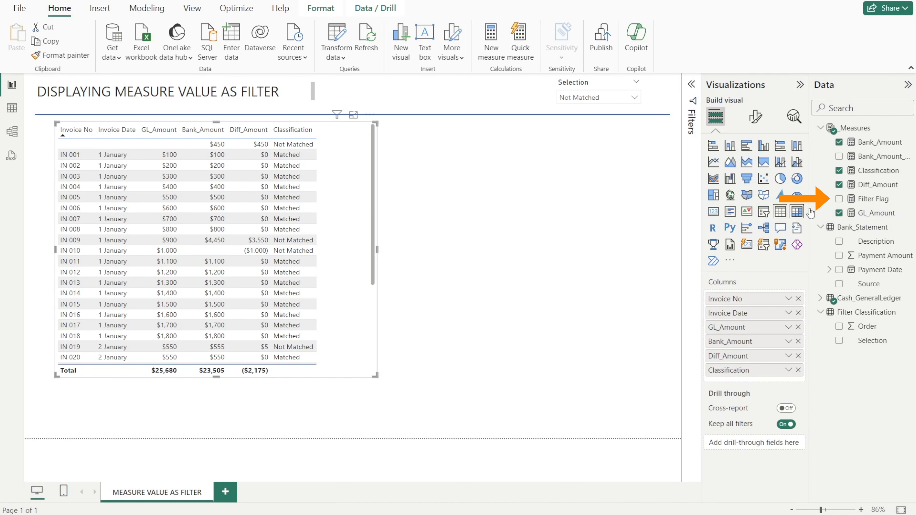
Add Filter Flag as a table column and set the Selection slicer to All
click(839, 198)
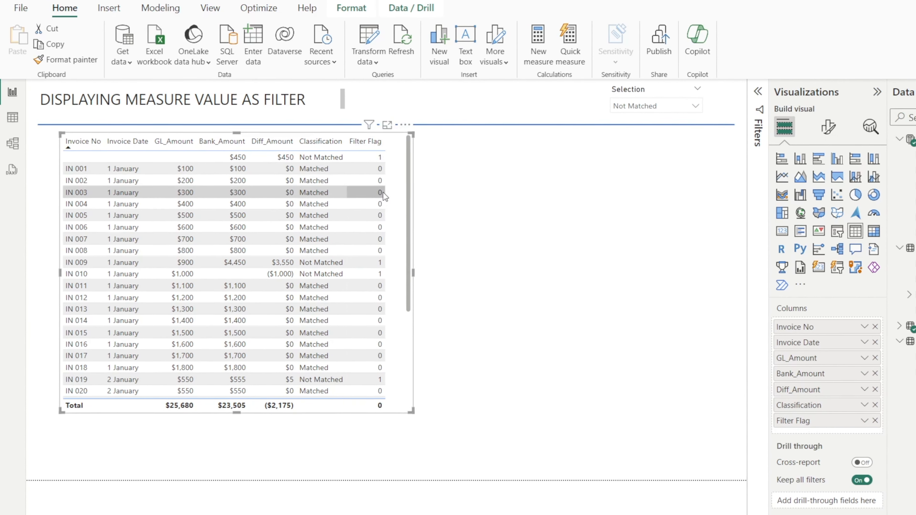
scroll(down, 3)
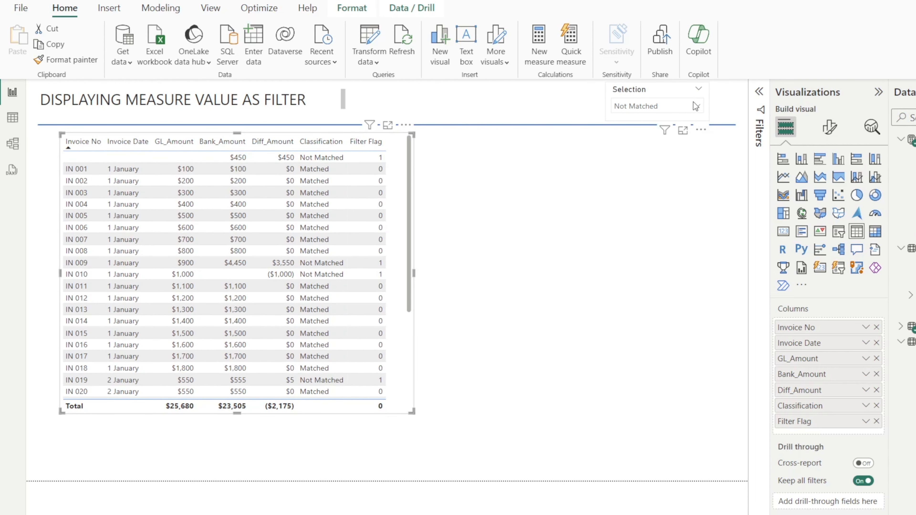
click(634, 106)
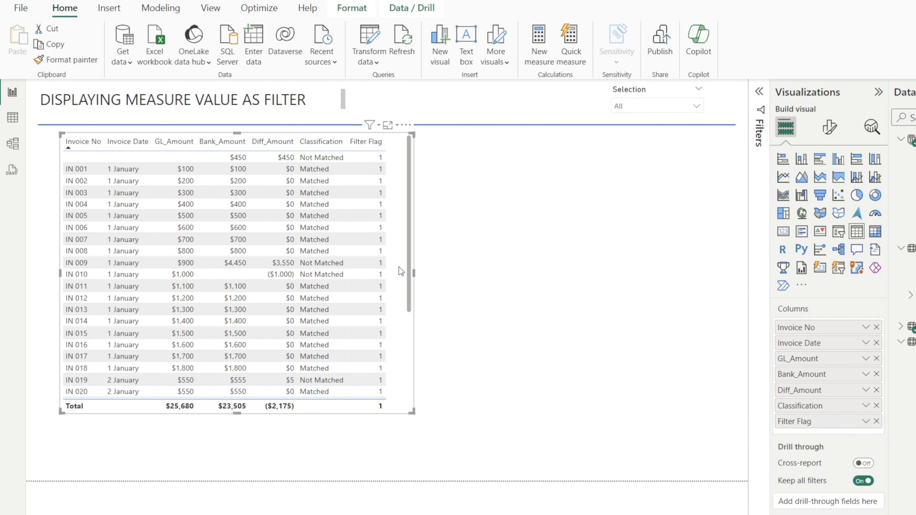
mouse_move(757, 102)
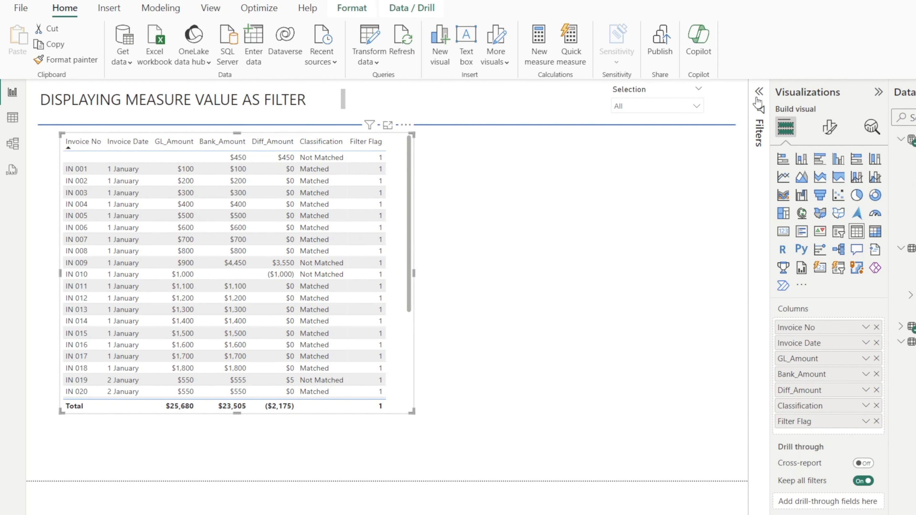
Filter the invoice table to Filter Flag is 1, then test Not Matched and All in the slicer
click(758, 91)
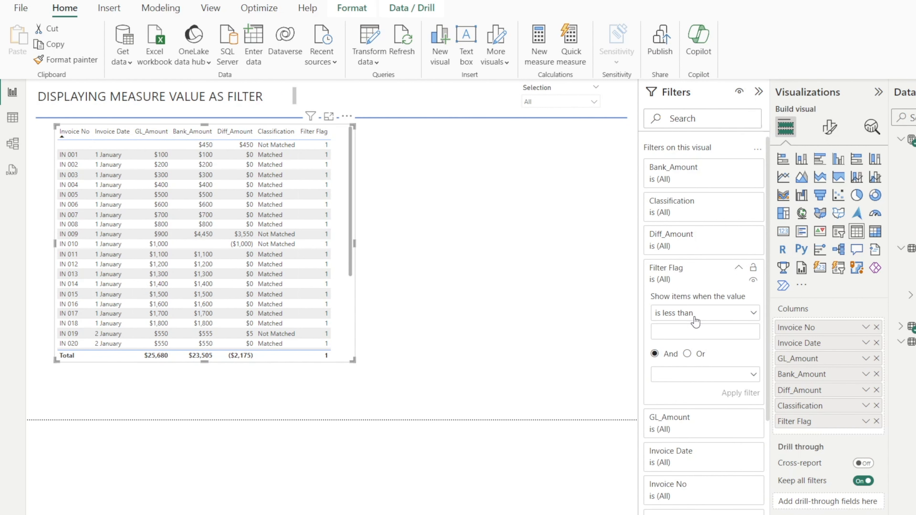
click(704, 312)
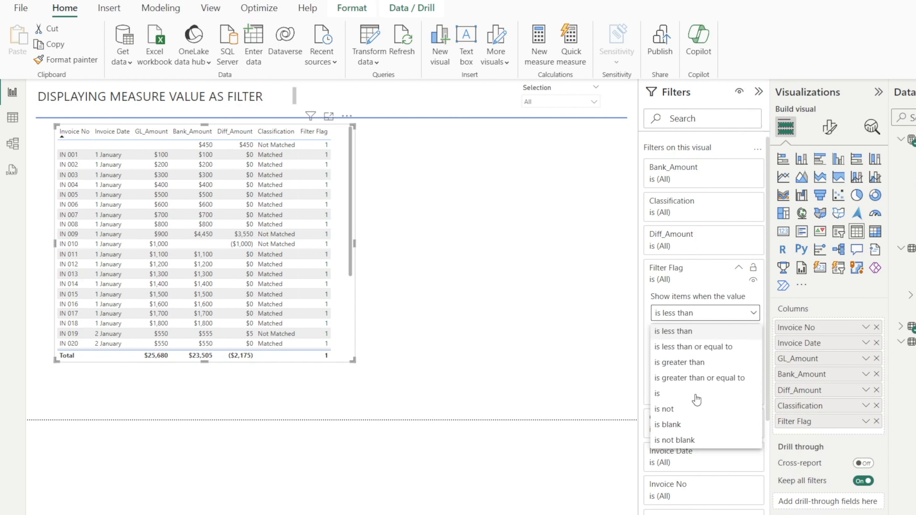
click(657, 393)
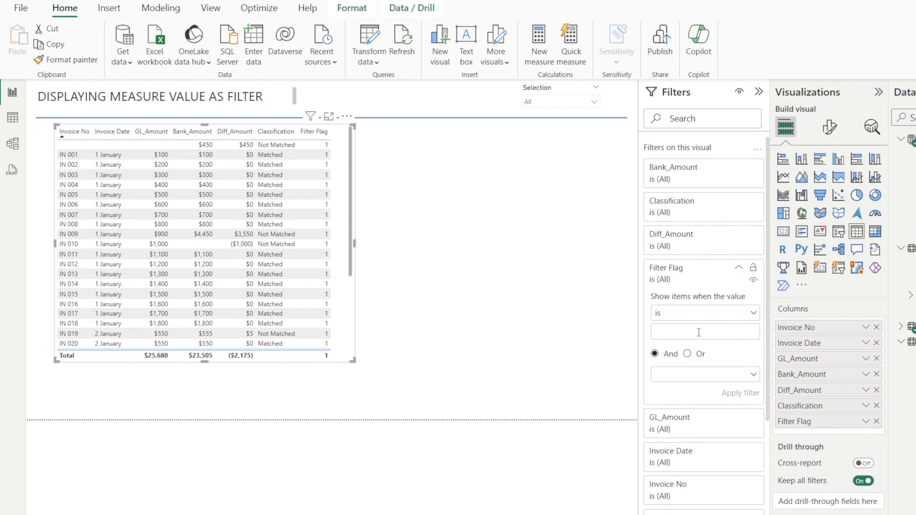
text(1)
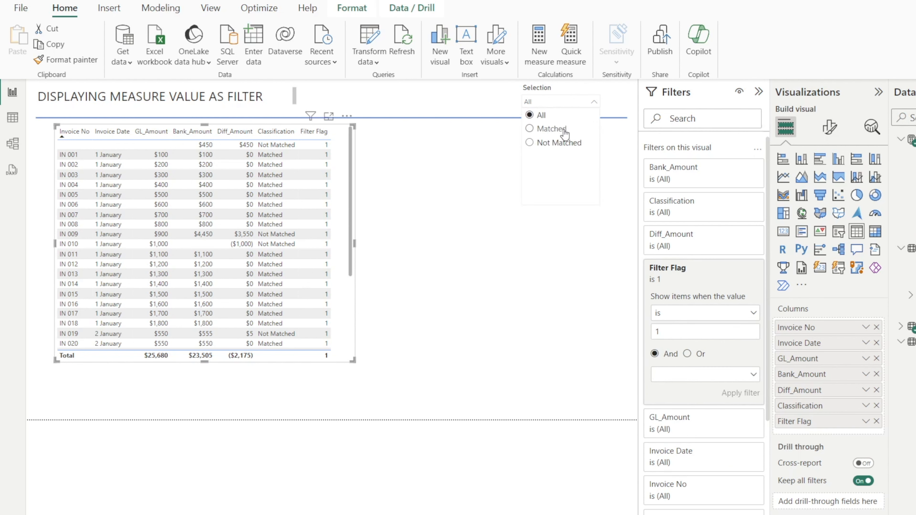
click(529, 129)
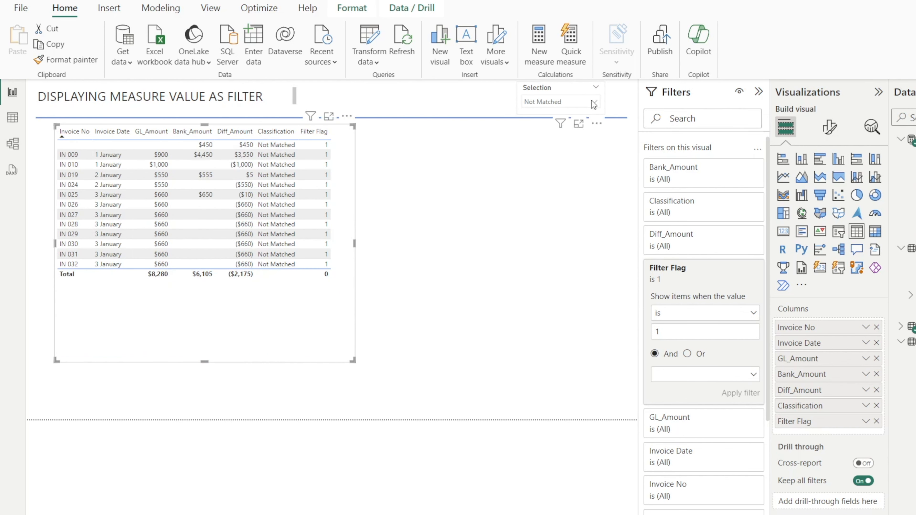
click(559, 101)
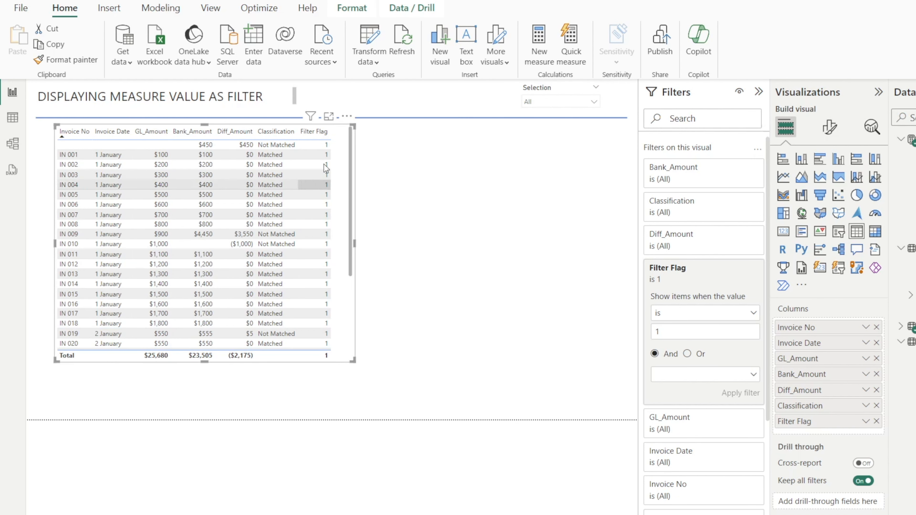
mouse_move(450, 322)
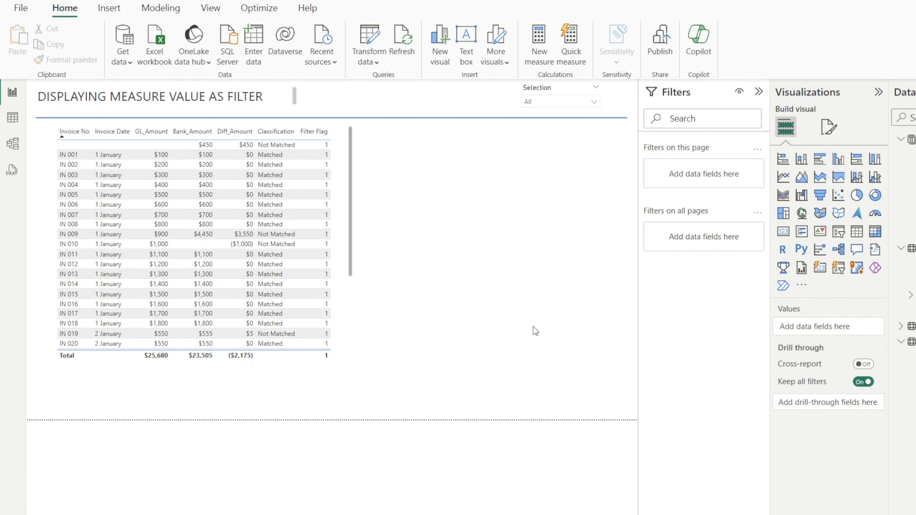
Drop the Filter Flag column from the invoice table and switch the slicer to Matched
click(193, 234)
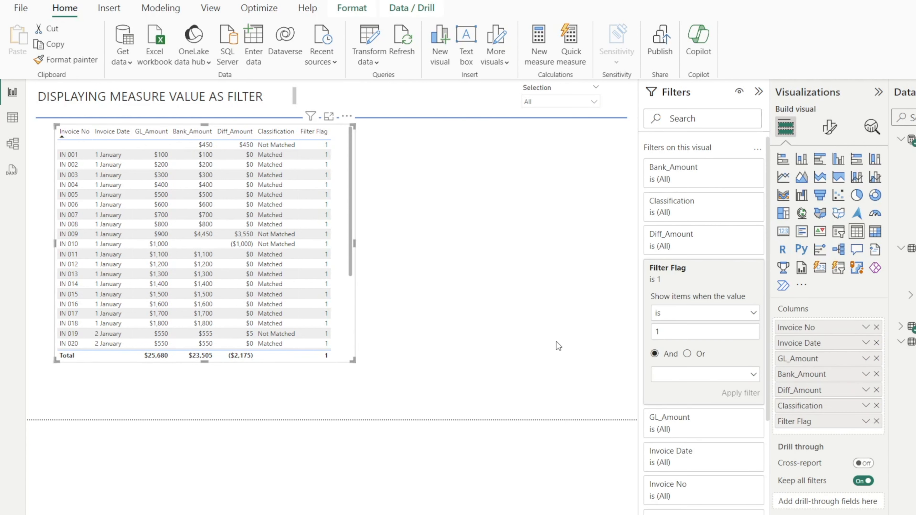
mouse_move(878, 430)
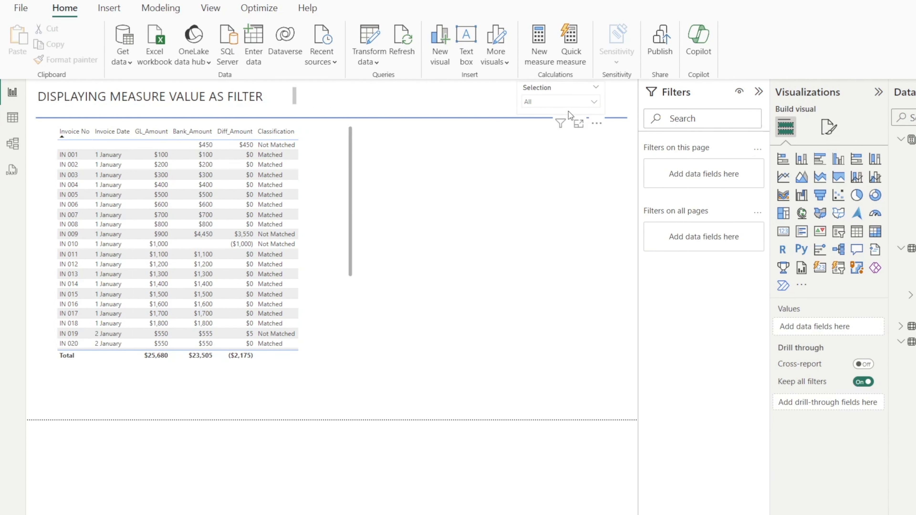
click(559, 101)
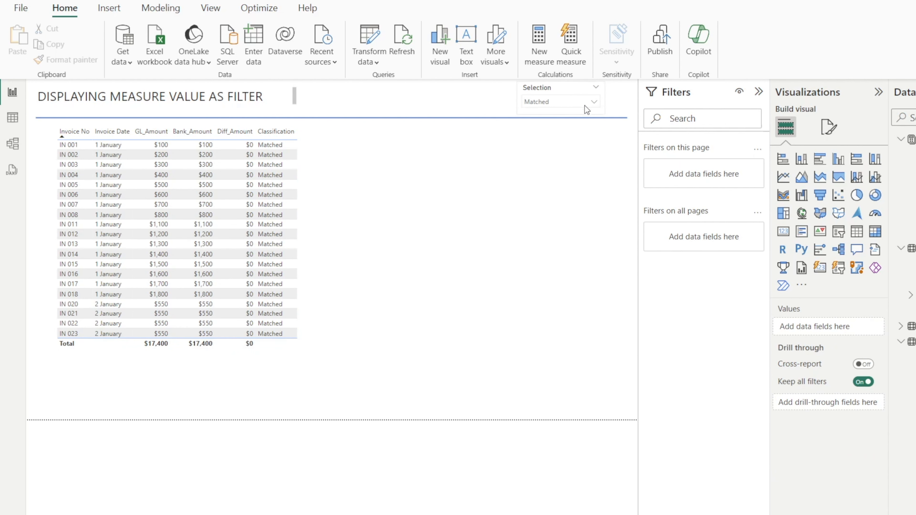
click(559, 101)
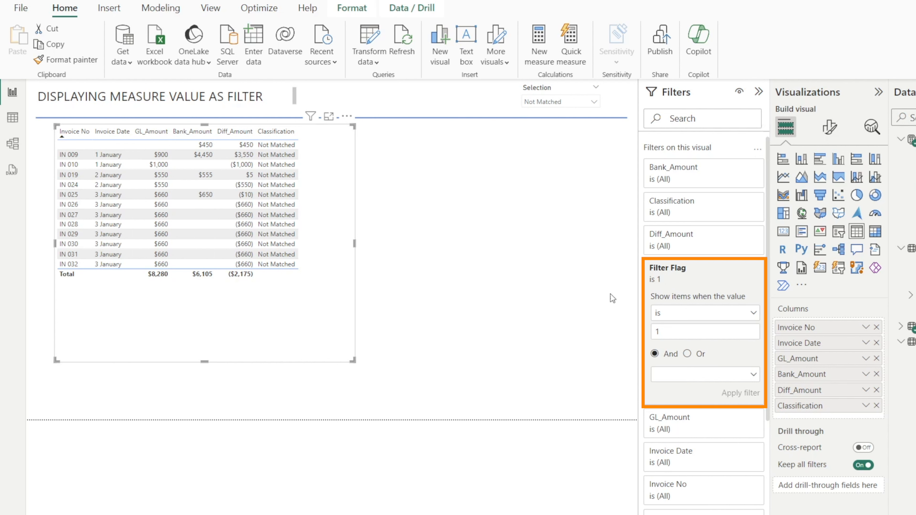
mouse_move(752, 97)
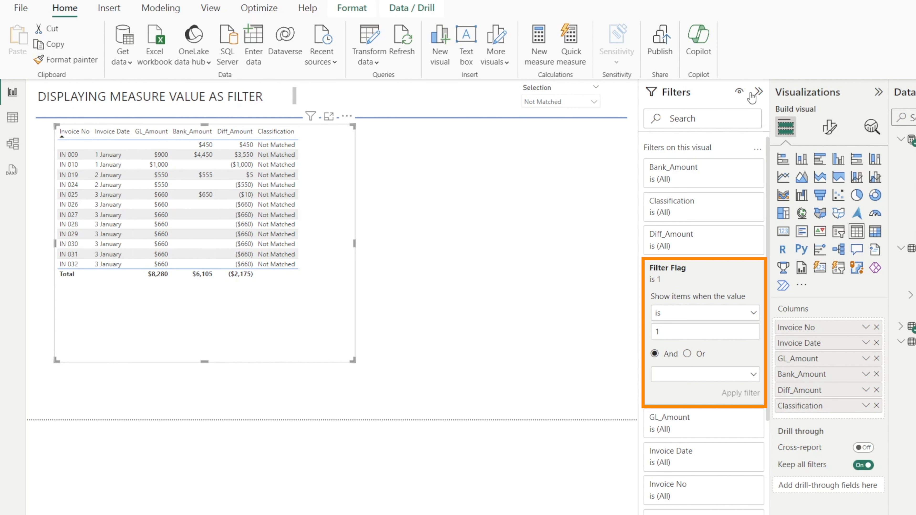